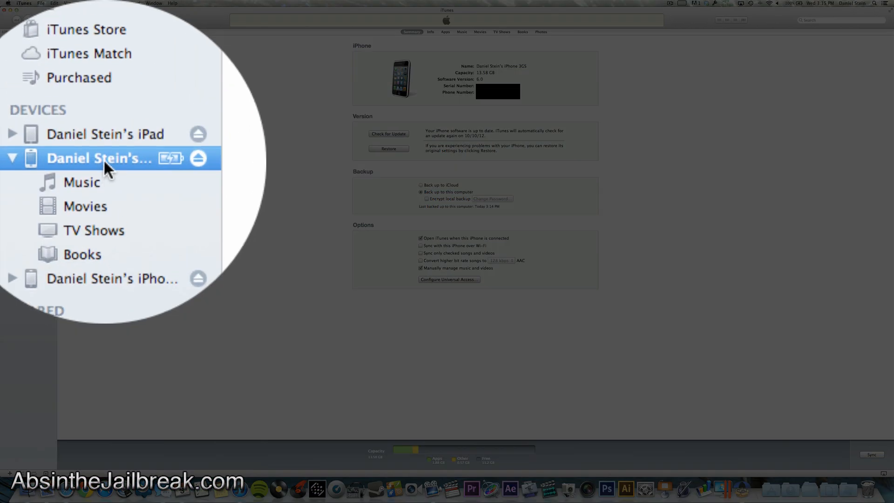
# - Back up the connected iPhone 3GS from the iTunes Devices sidebar
pyautogui.rightClick(100, 158)
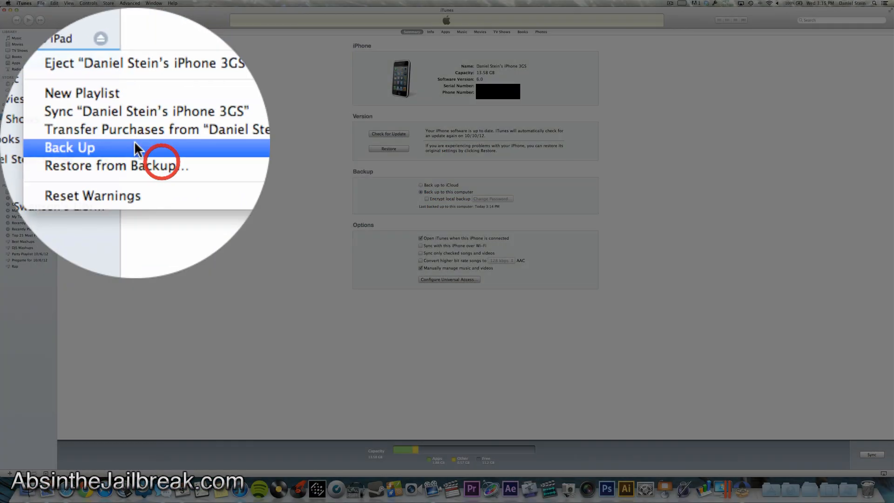
pyautogui.click(69, 147)
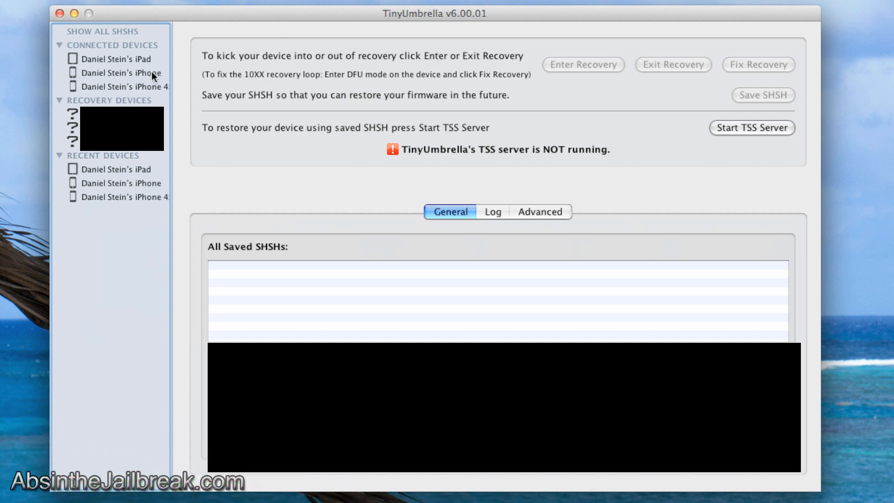
# - Save the iPhone's SHSH blobs from TinyUmbrella's Advanced settings
pyautogui.click(775, 302)
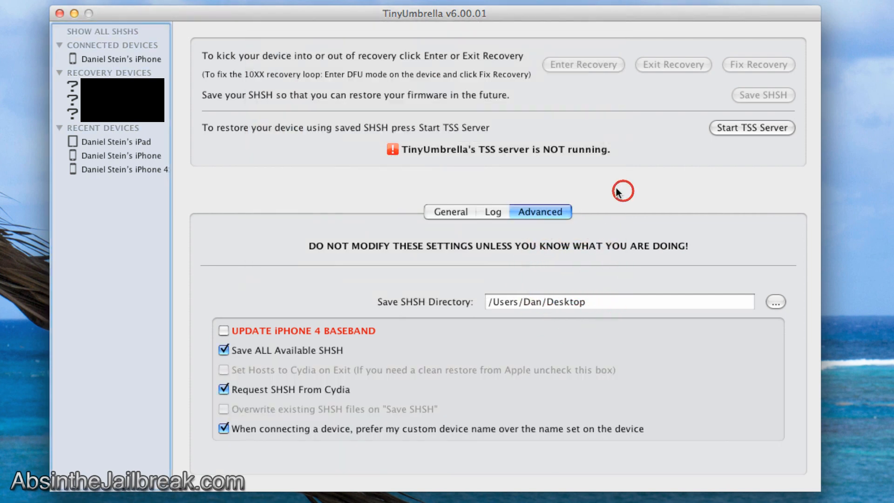
pyautogui.click(123, 58)
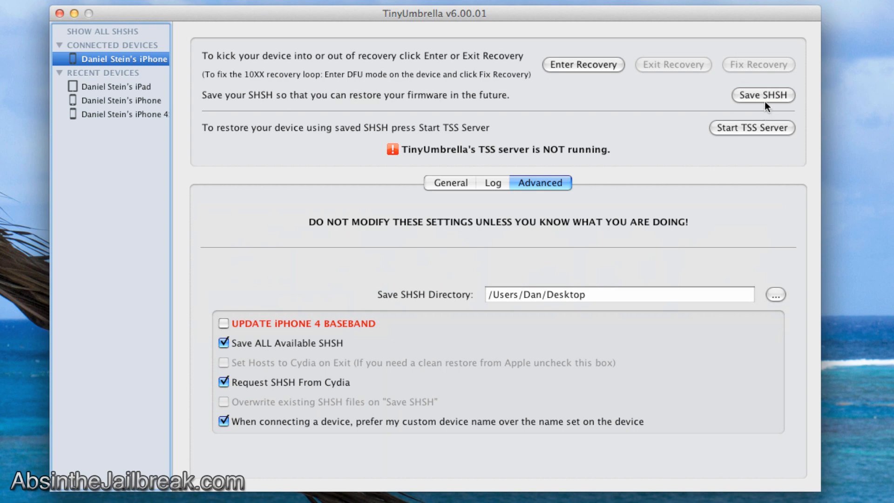
pyautogui.click(762, 95)
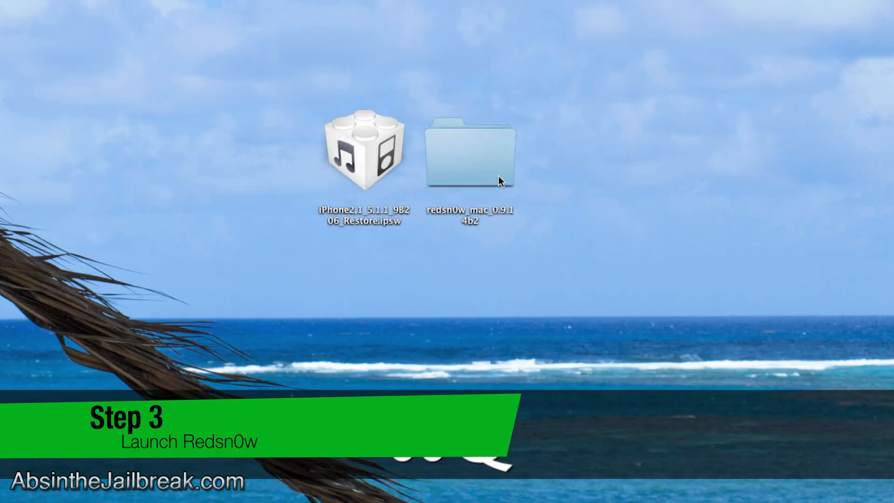
# - Launch redsn0w from the redsn0w_mac_0.9.14b2 folder
pyautogui.doubleClick(469, 149)
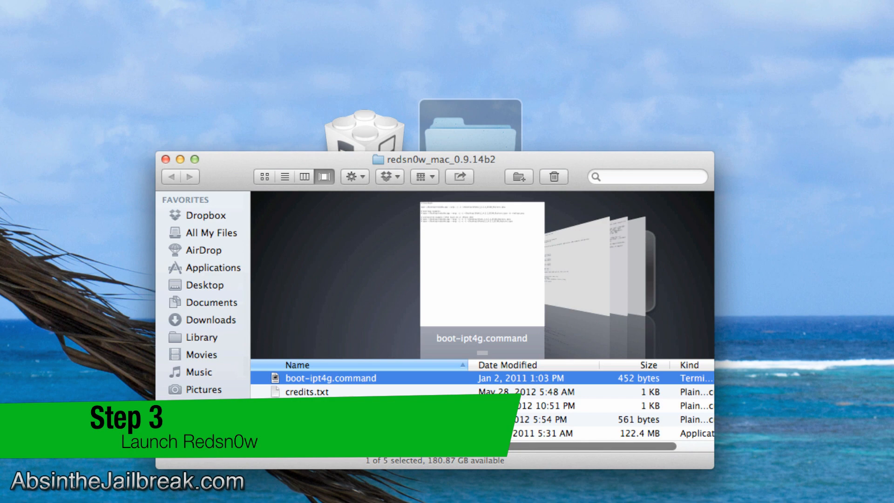
pyautogui.doubleClick(329, 377)
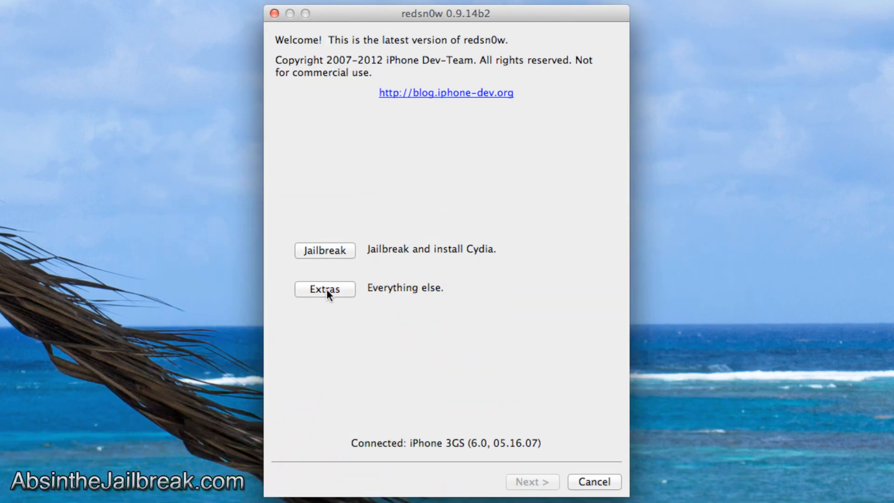
# - Stitch a local SHSH blob file into the iOS 5.1.1 iPhone2,1 restore IPSW via Extras > SHSH blobs
pyautogui.click(324, 288)
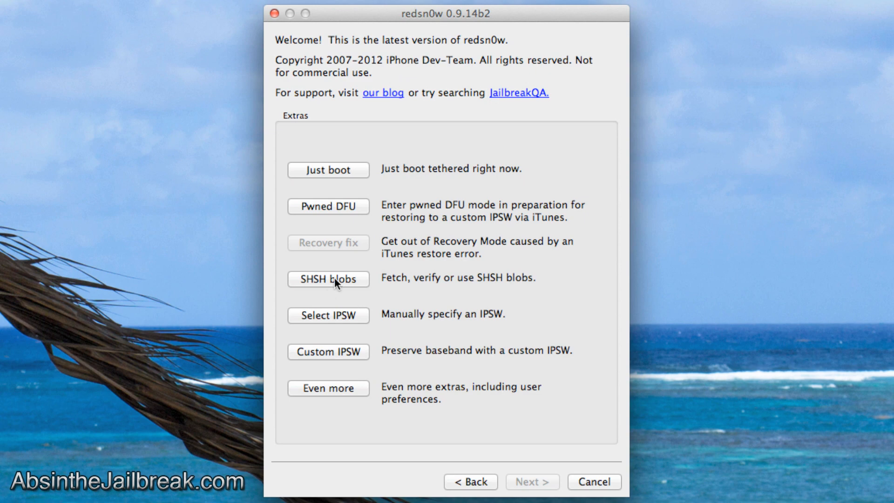
pyautogui.click(329, 279)
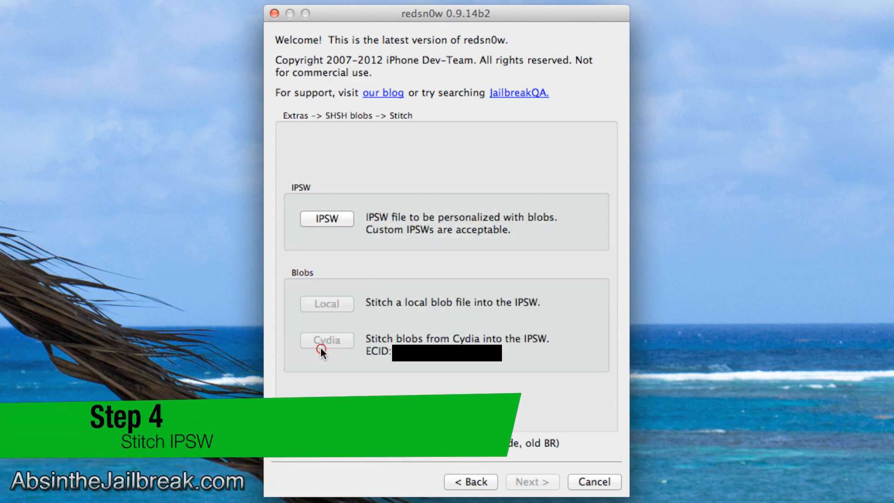
pyautogui.click(326, 218)
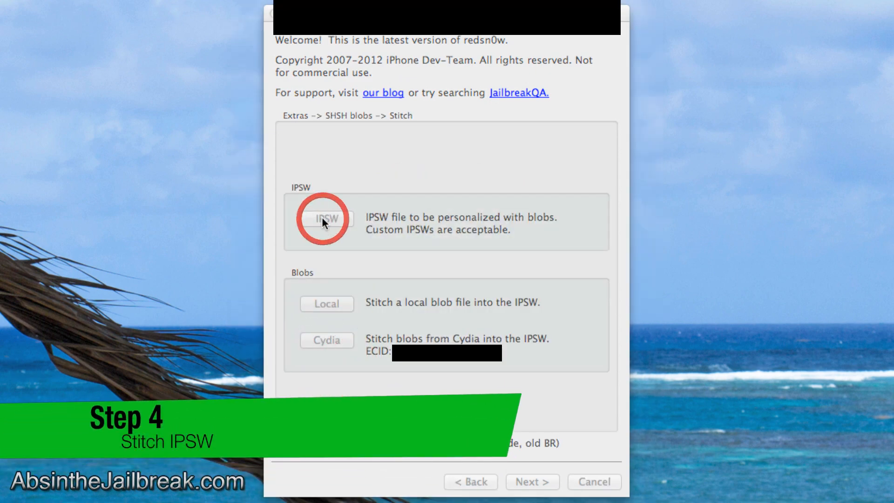
pyautogui.click(324, 218)
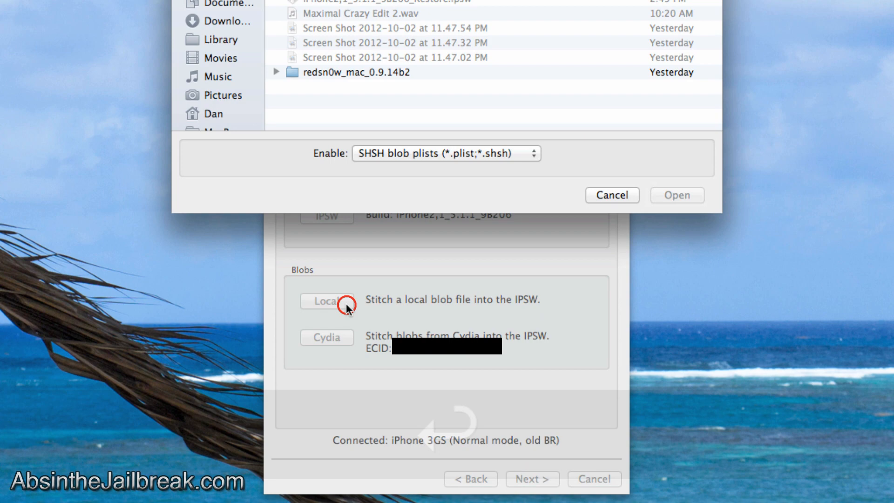
pyautogui.click(326, 300)
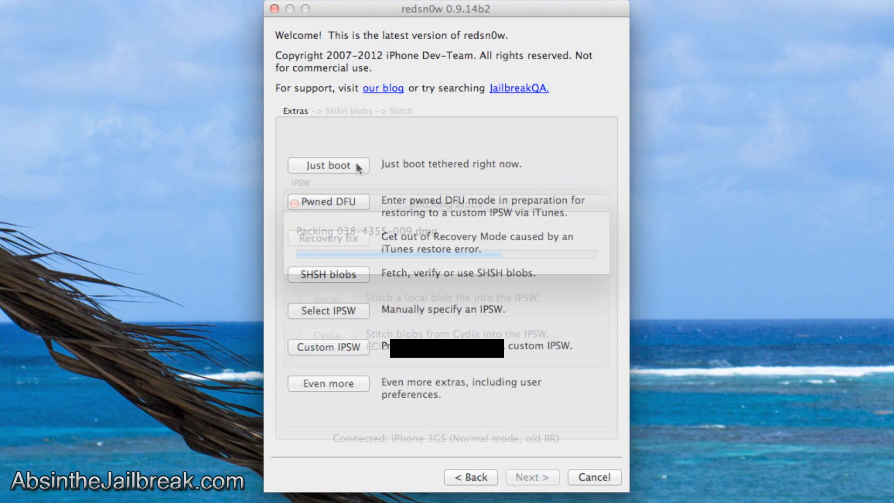
# - Put the iPhone 3GS into pwned DFU mode from redsn0w Extras
pyautogui.click(328, 202)
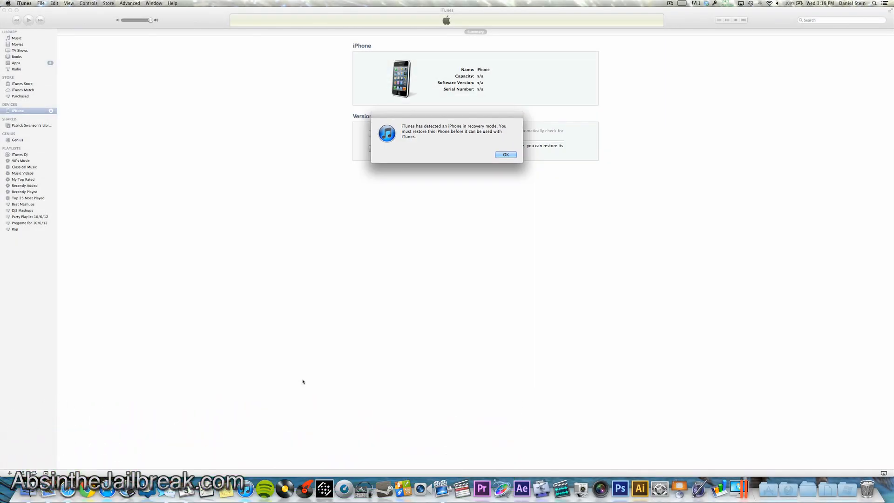
# - Restore the iPhone in iTunes from the stitched Restore.ipsw on the Desktop
pyautogui.click(504, 154)
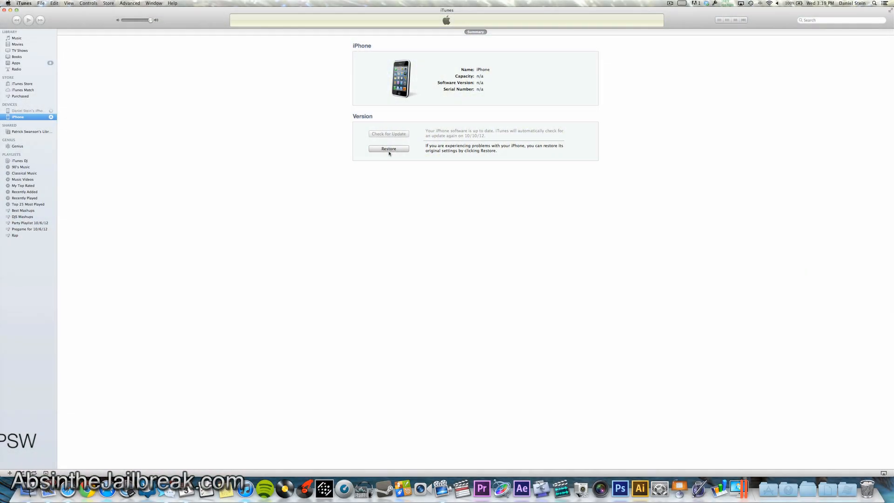
pyautogui.click(388, 149)
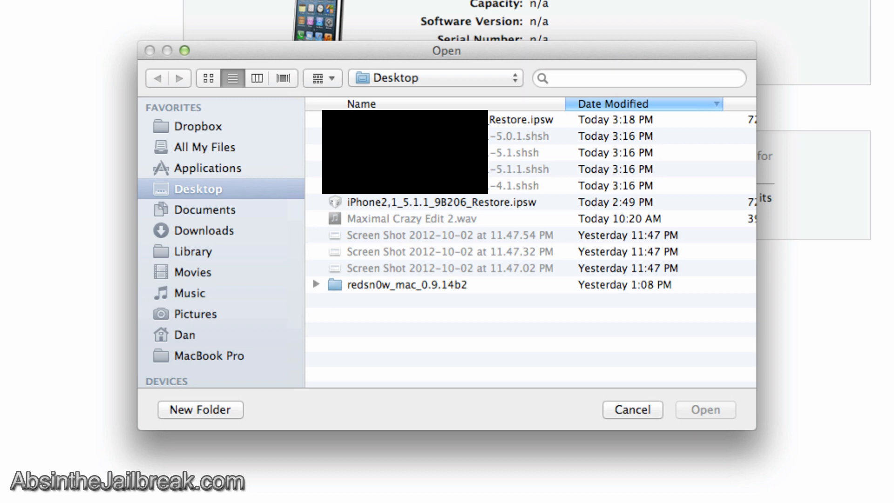
pyautogui.click(513, 119)
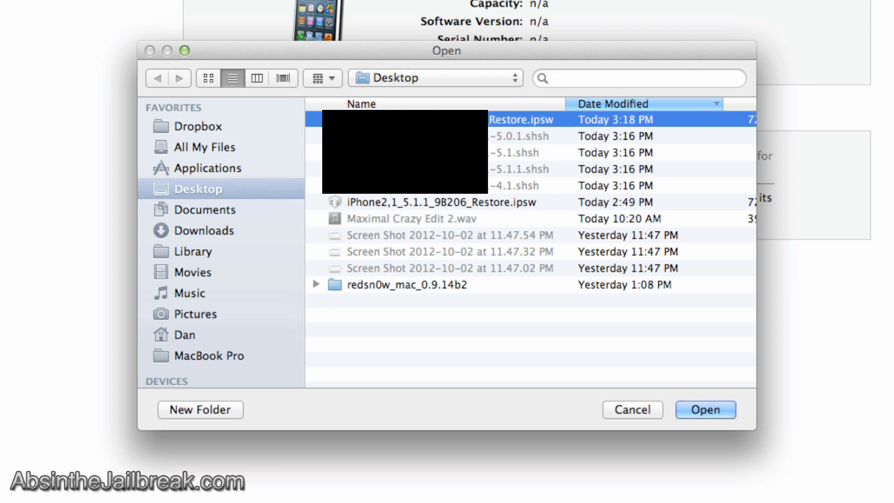
pyautogui.click(704, 409)
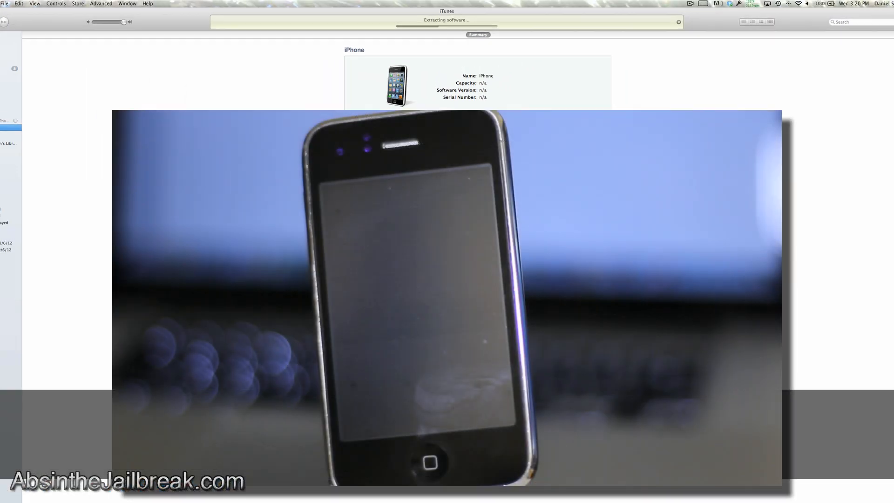